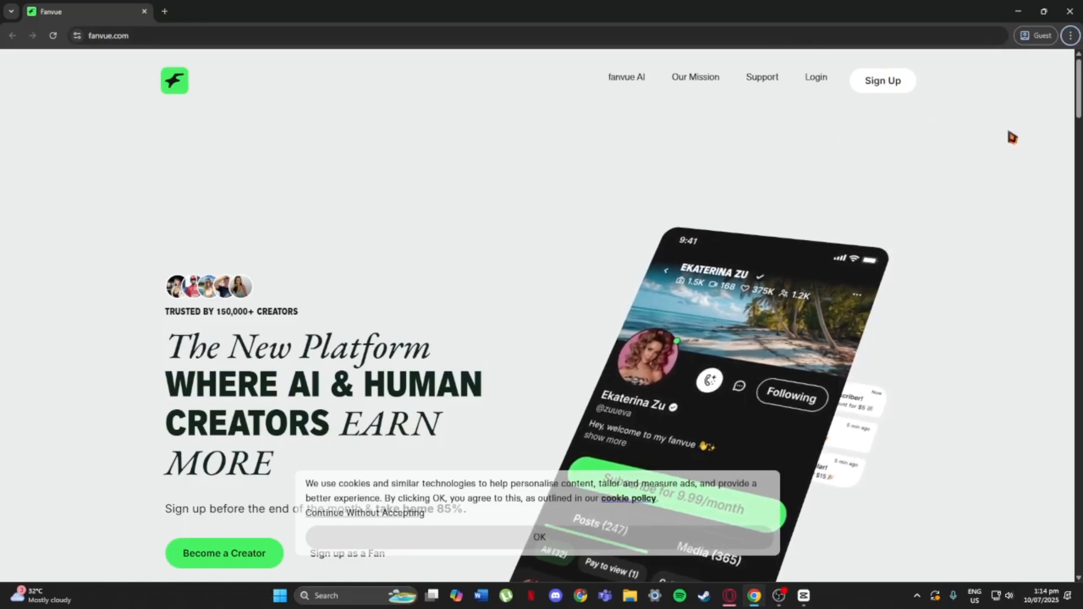
Use 'Sign Up' in the landing page's top navigation to reach the sign-up page
left_click(882, 80)
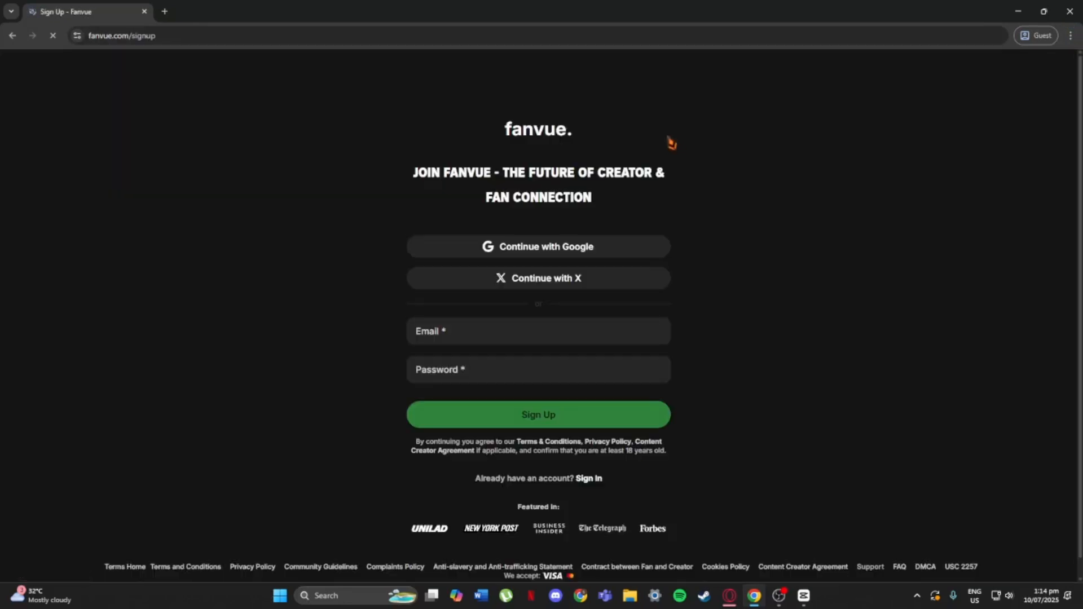
Join with Google to create the account and land on the home feed
left_click(537, 414)
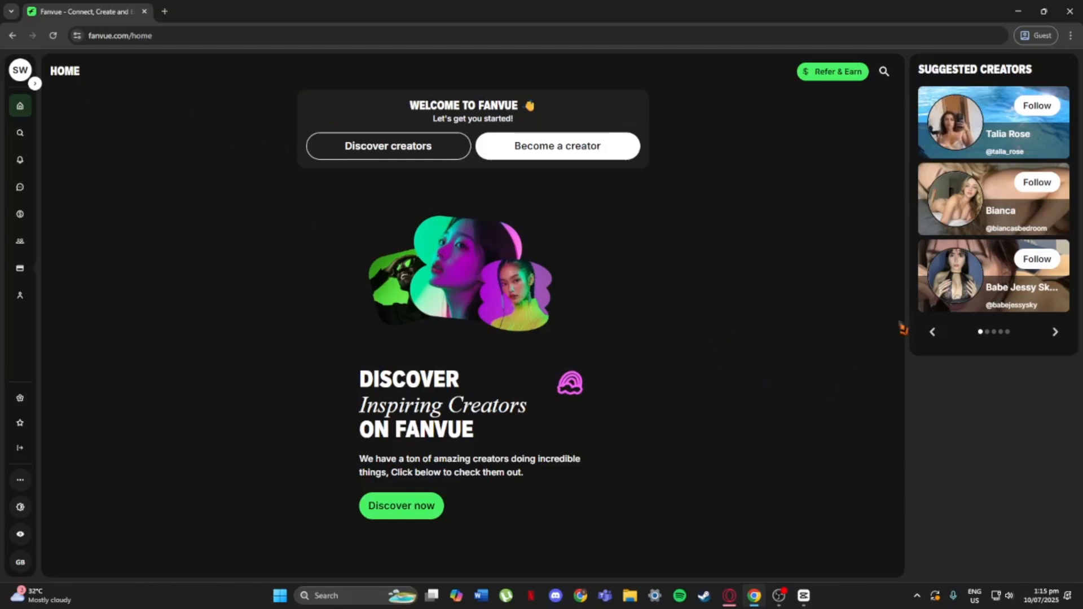
mouse_move(114, 145)
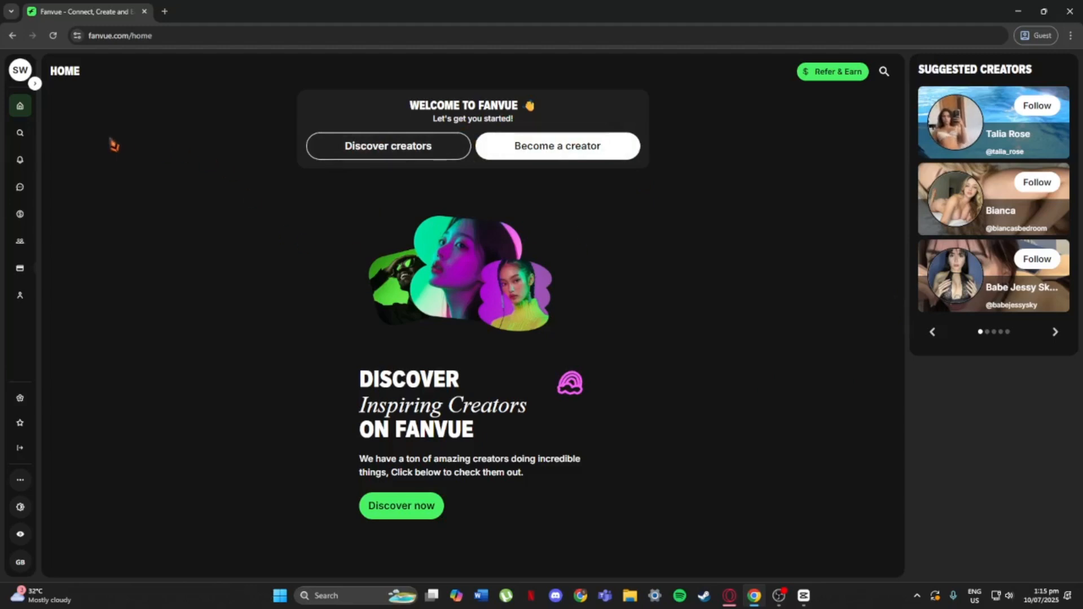
Go to the own profile from the sidebar and view its empty purchased-media tab
left_click(20, 296)
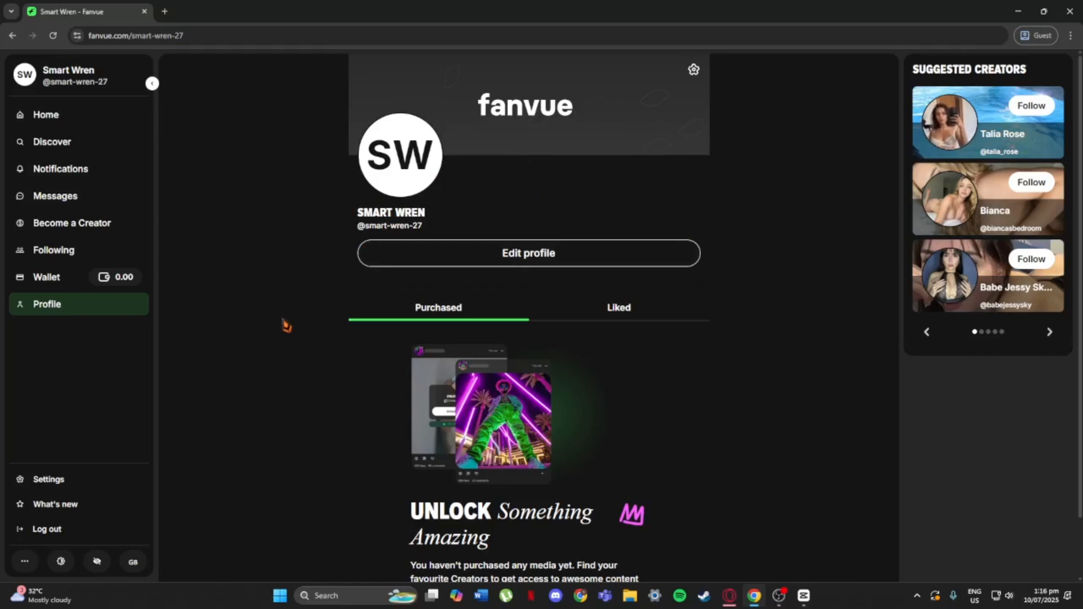
scroll("down", 3)
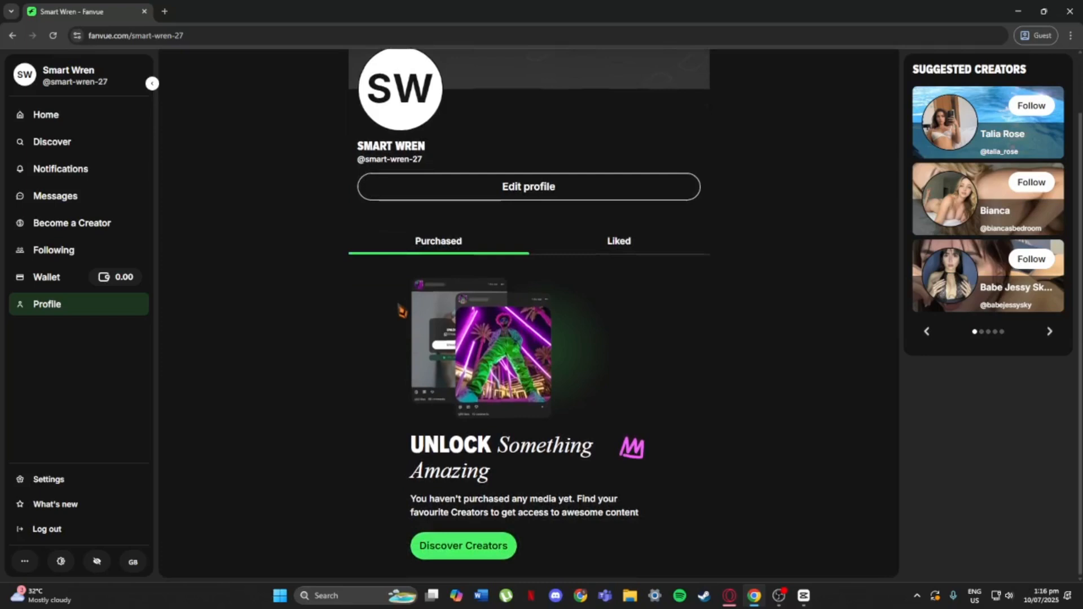
Enter Settings from the sidebar to reach payments and subscriptions options
left_click(49, 478)
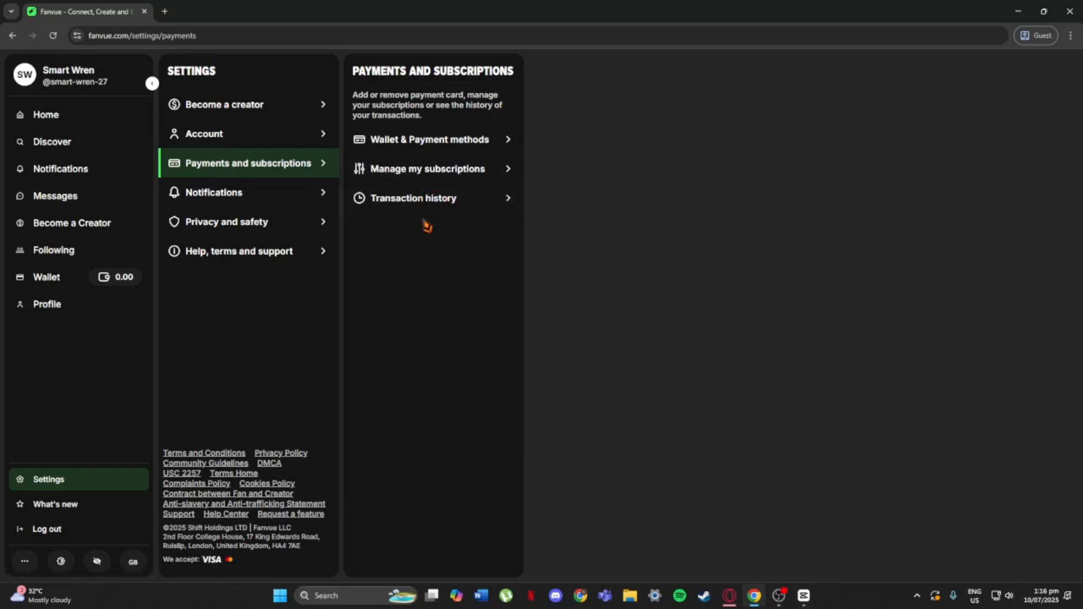